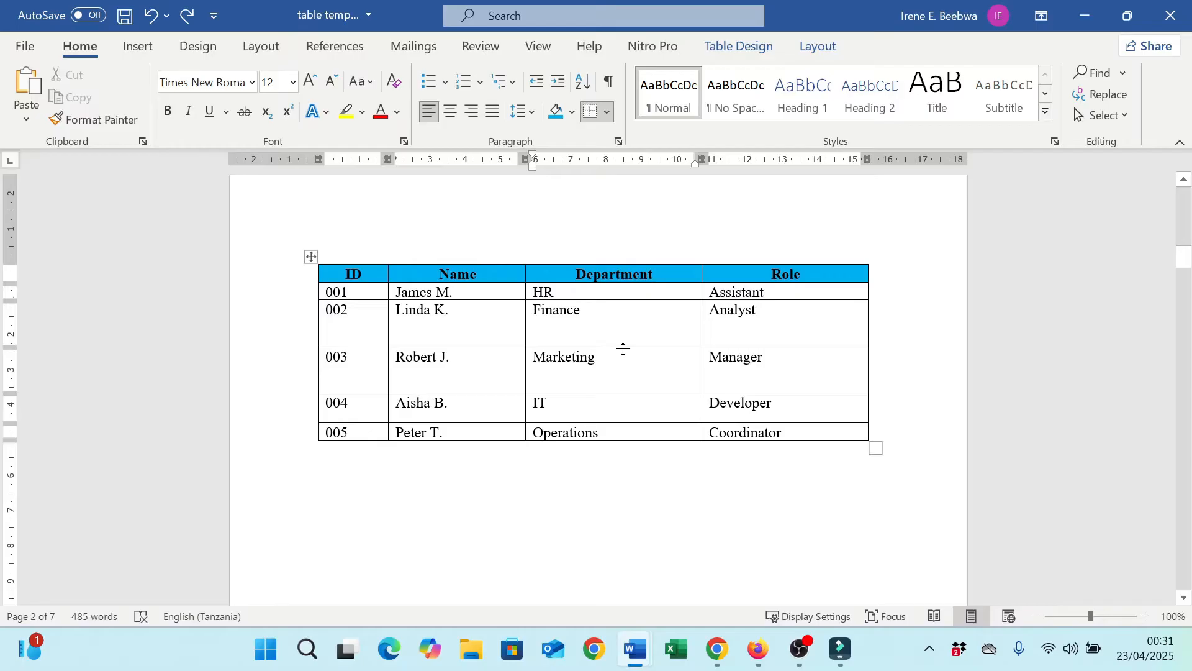
- Drag the employee table's row 003 and 004 borders so each row is single-line height
left_click(596, 356)
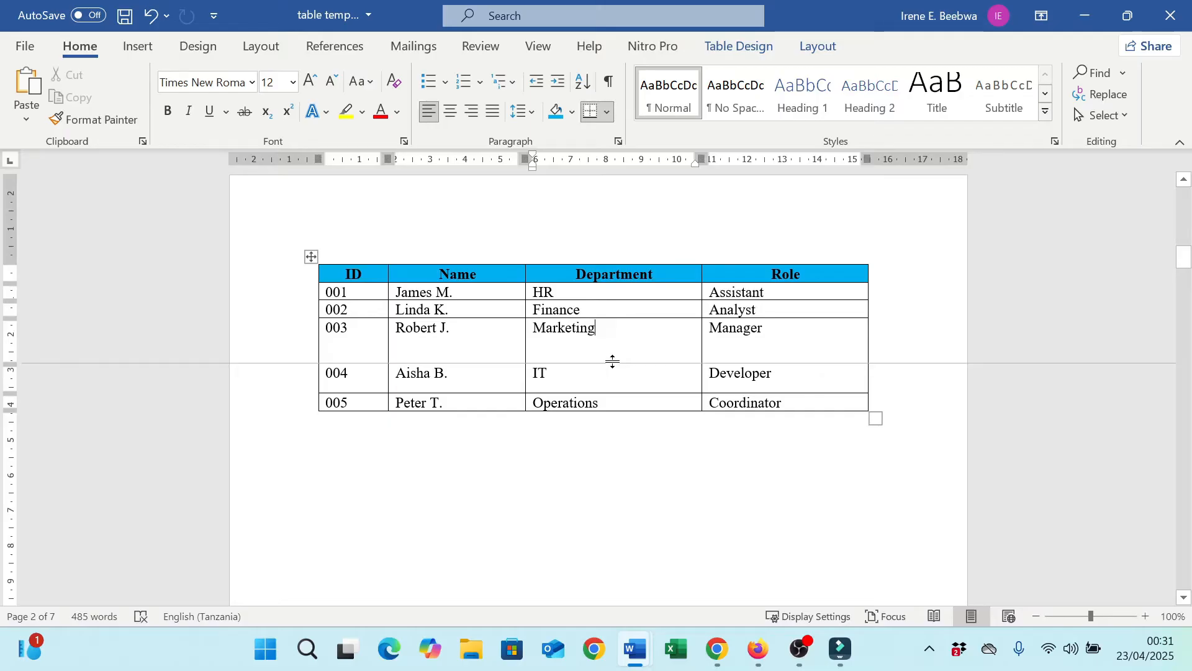
left_click_drag(613, 361, 612, 333)
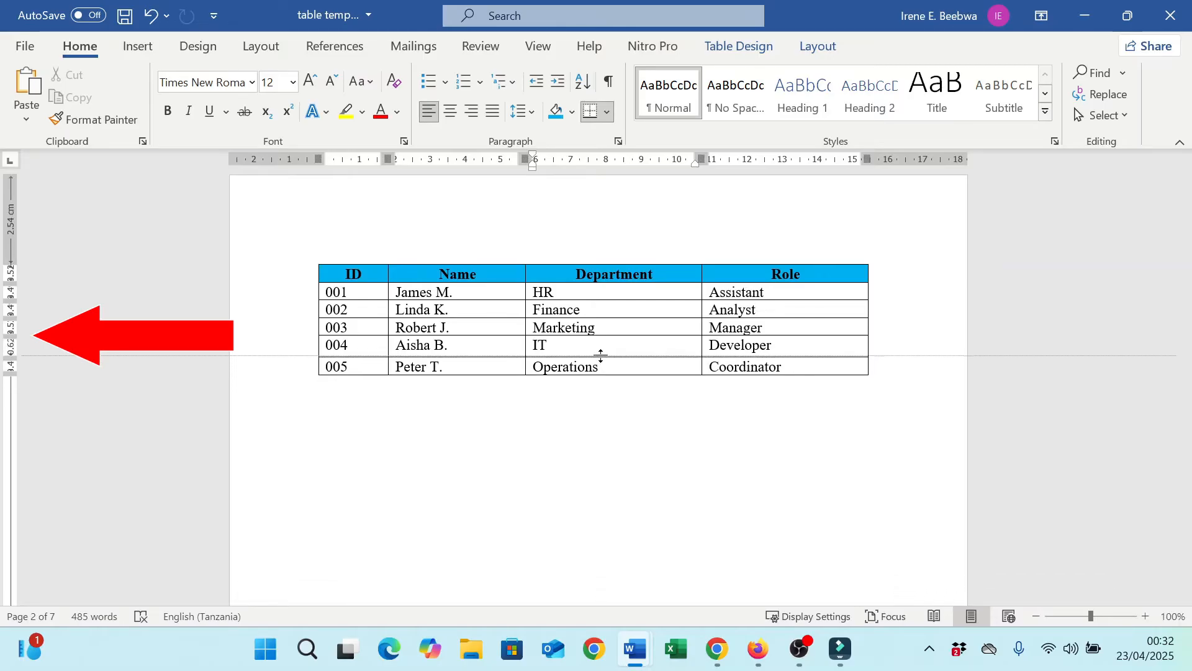
left_click_drag(601, 355, 600, 385)
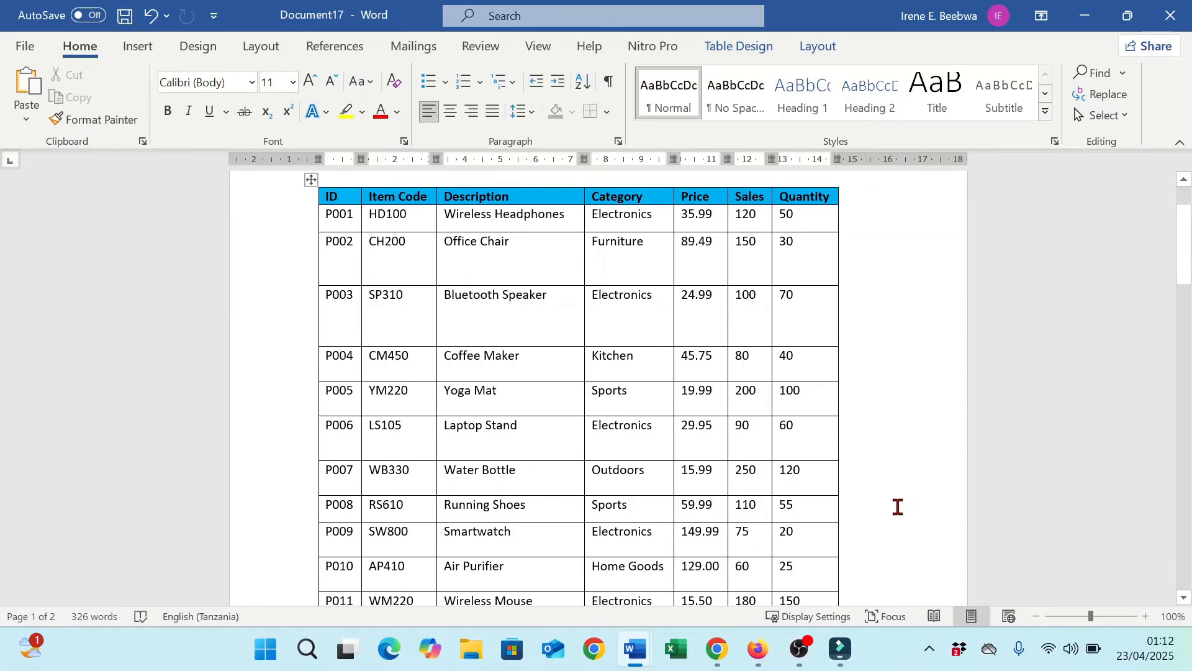
- Scroll Document17 down to show the product table from its header row
scroll("down", 3)
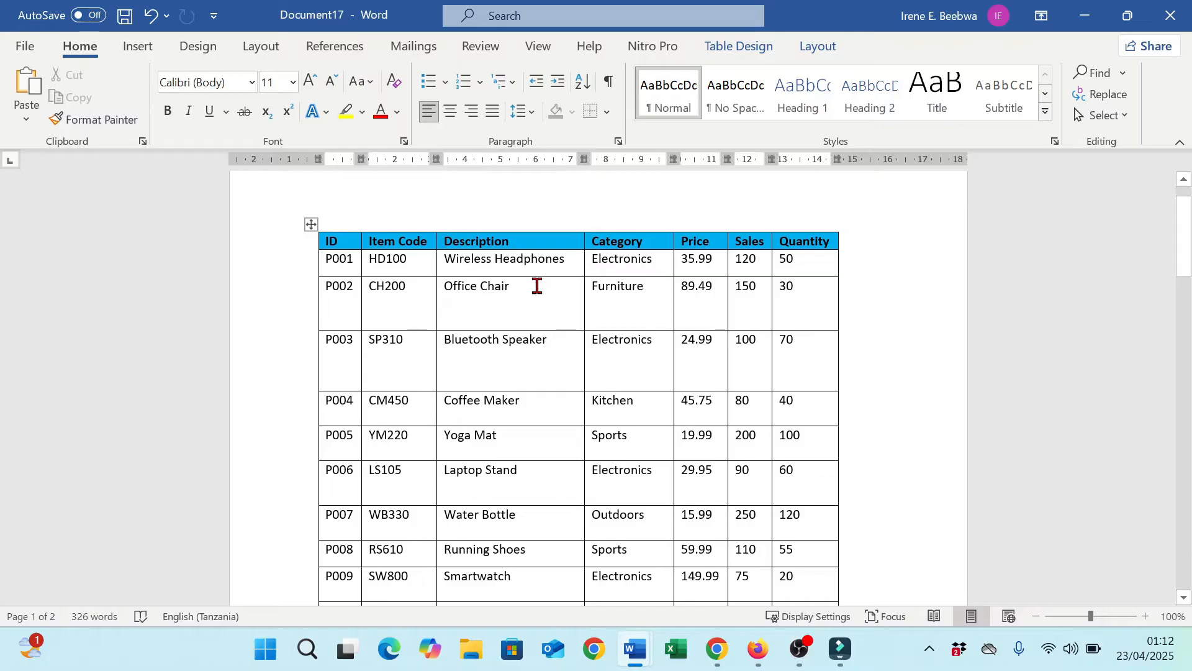
mouse_move(331, 258)
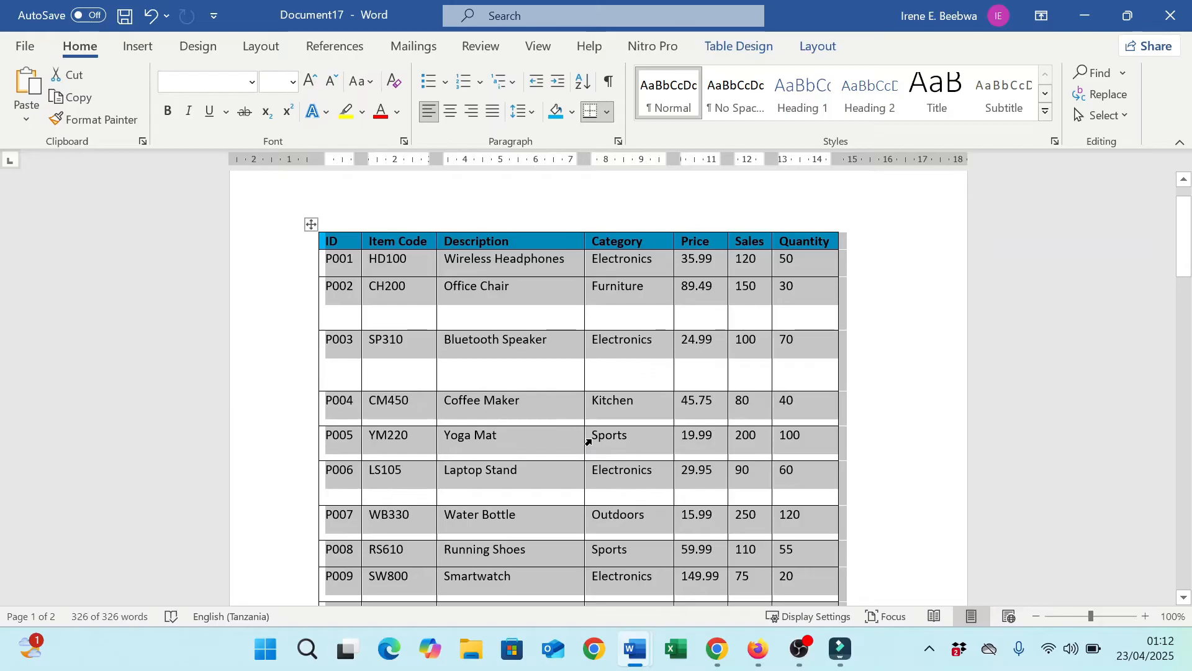
- In Table Properties, give all product table rows a height of exactly 0.5 cm
right_click(585, 444)
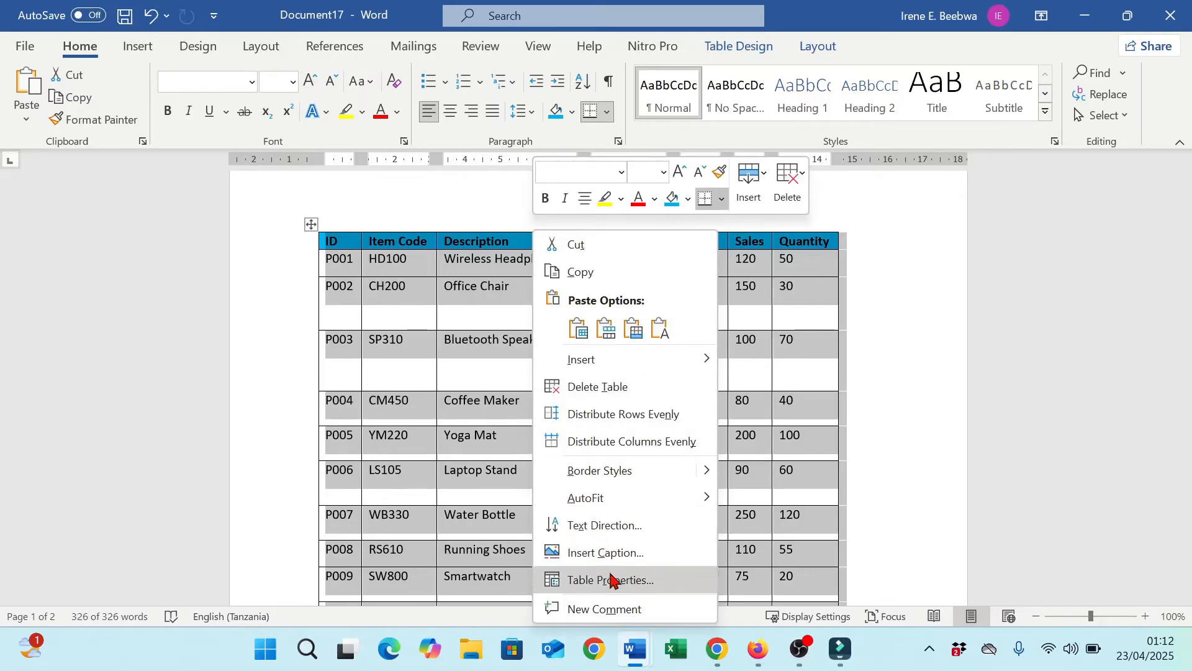
left_click(607, 580)
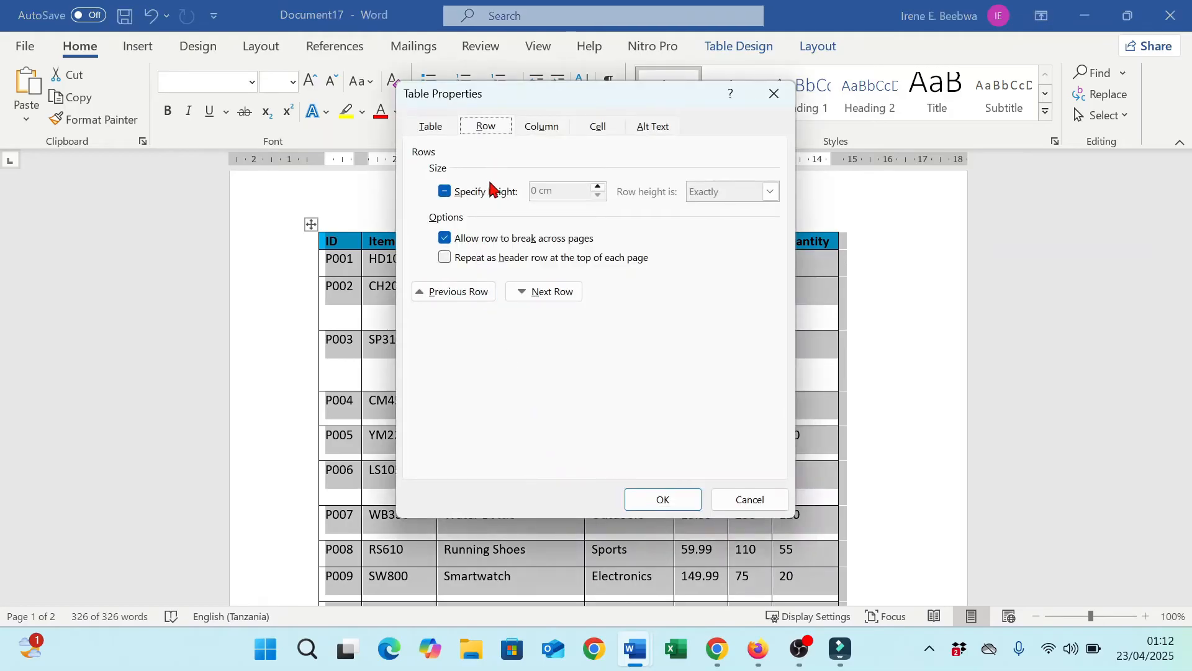
left_click(444, 191)
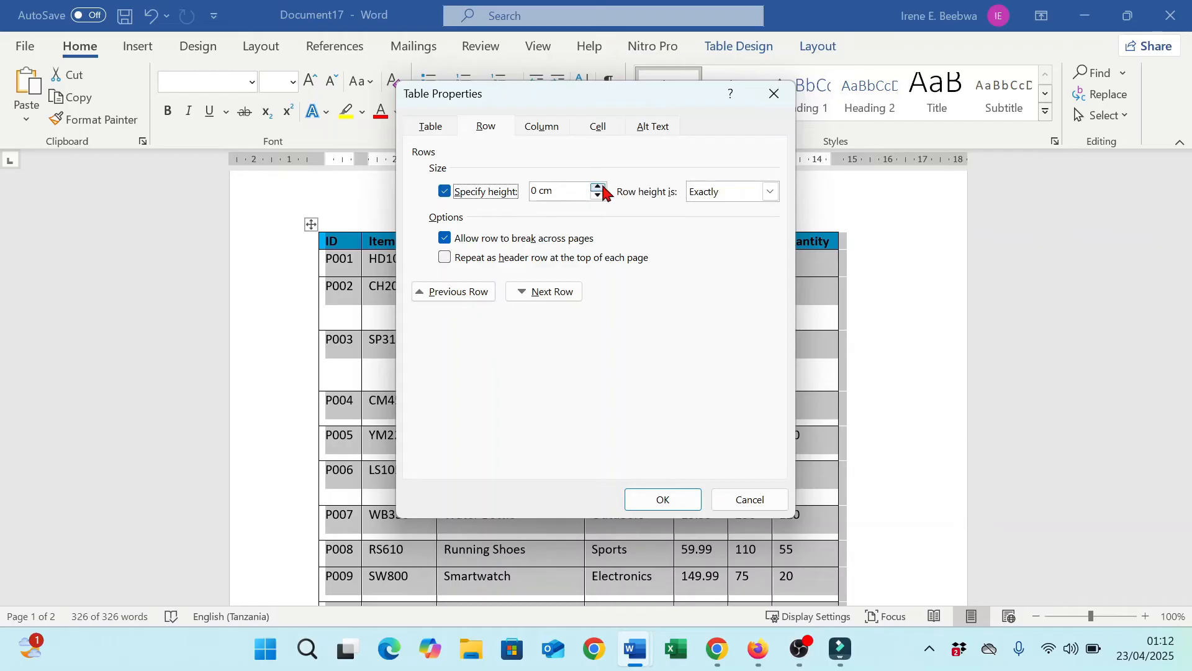
left_click(597, 187)
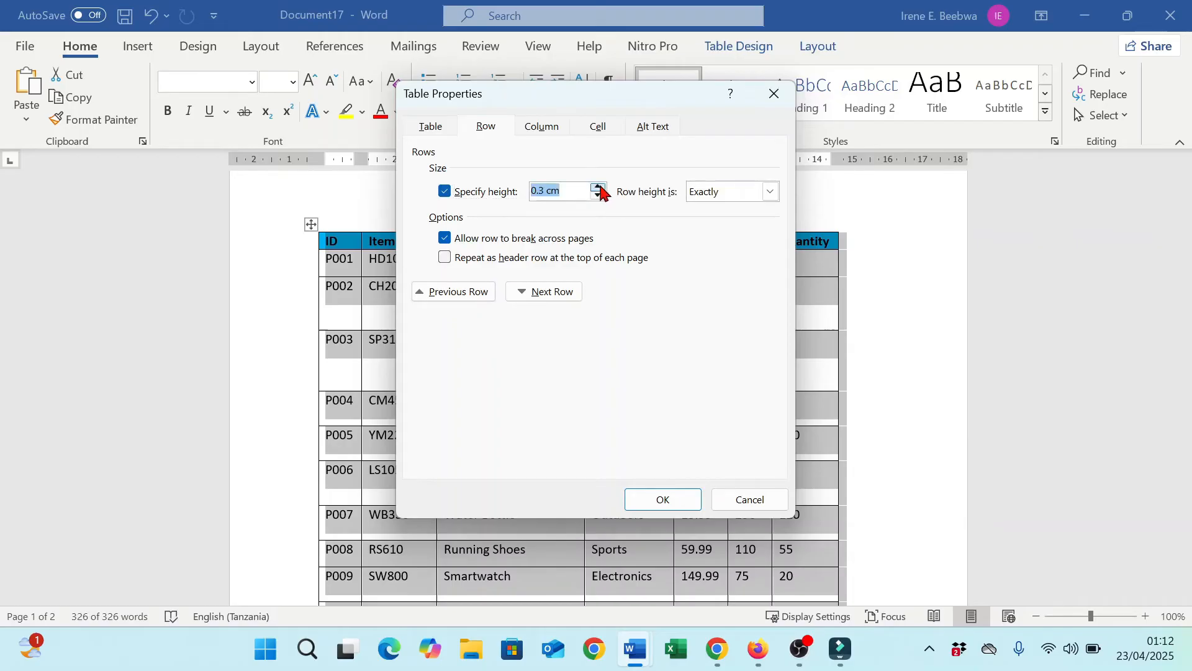
left_click(597, 187)
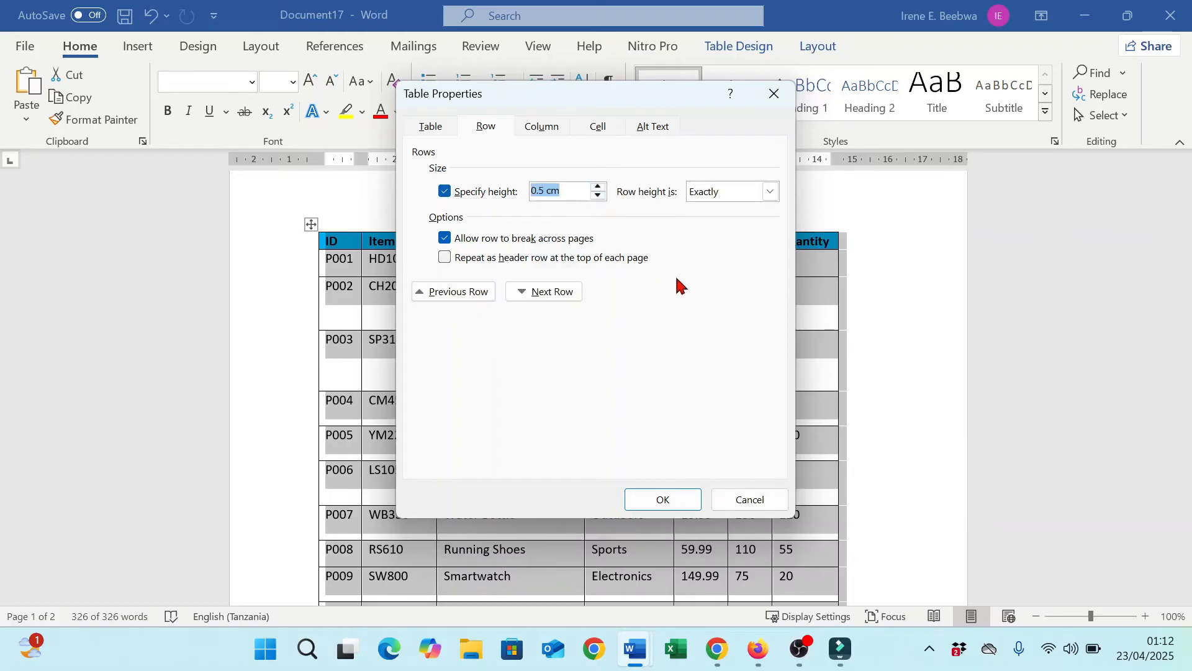
left_click(770, 190)
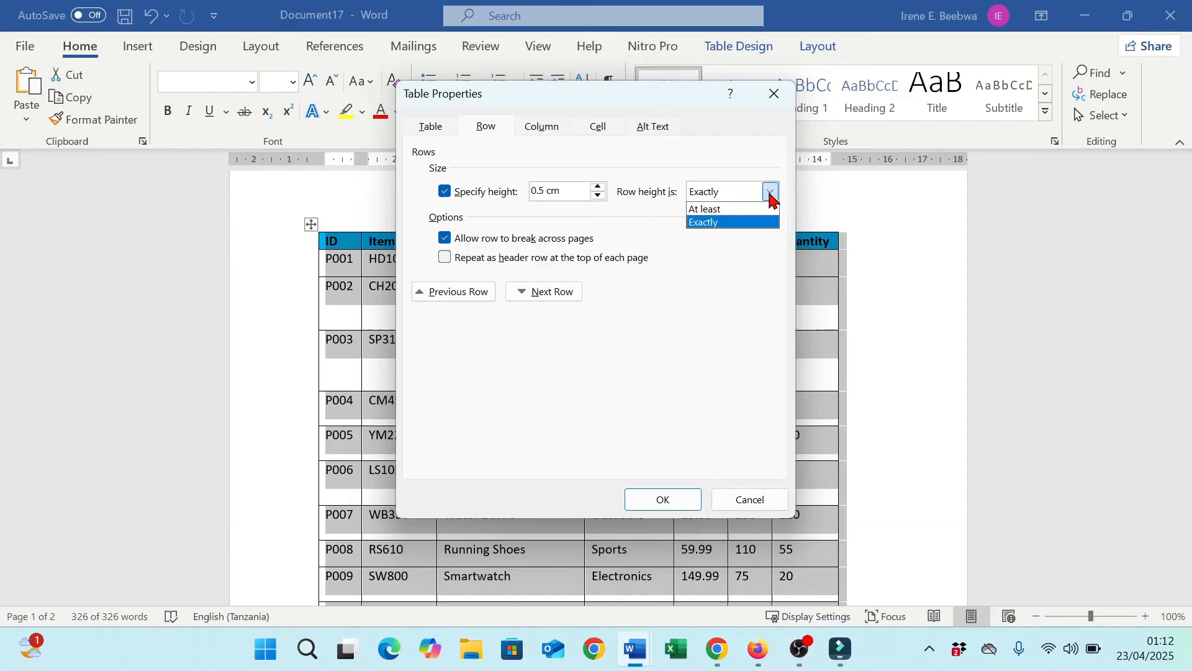
mouse_move(703, 210)
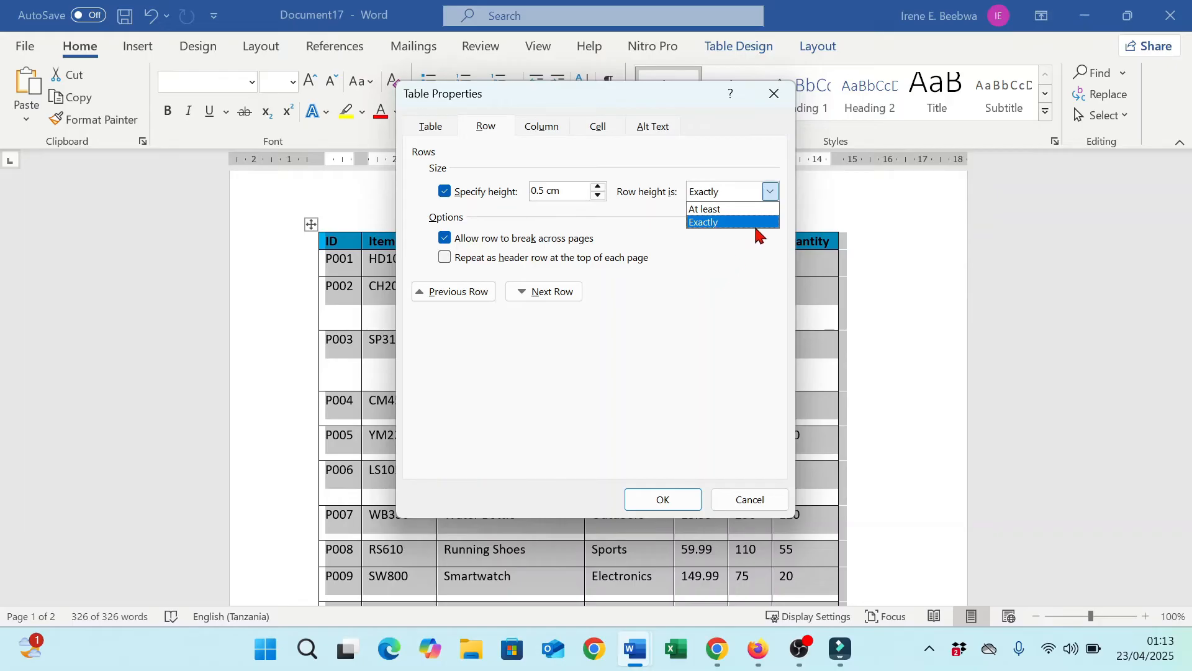
mouse_move(744, 230)
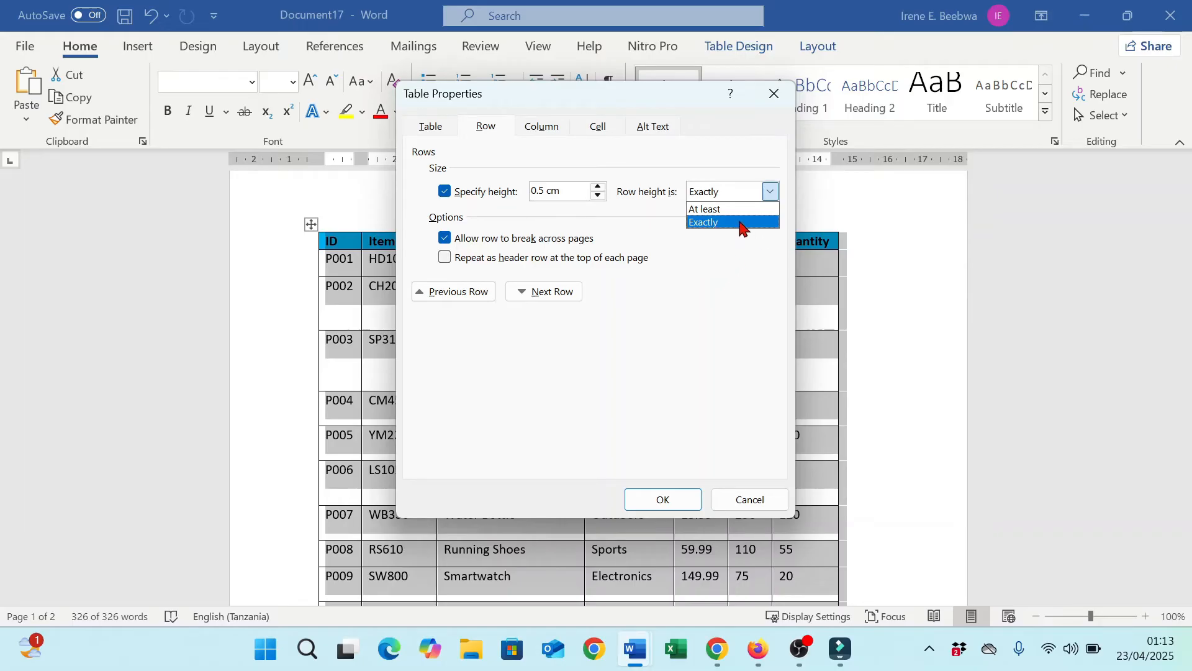
left_click(702, 222)
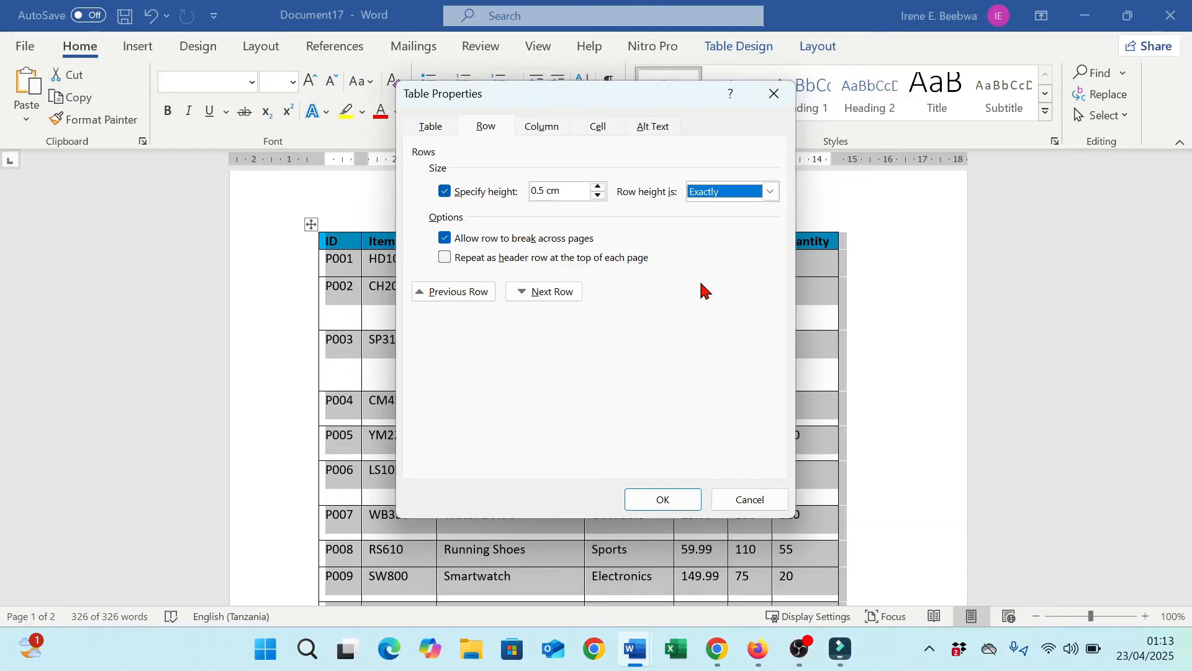
mouse_move(657, 320)
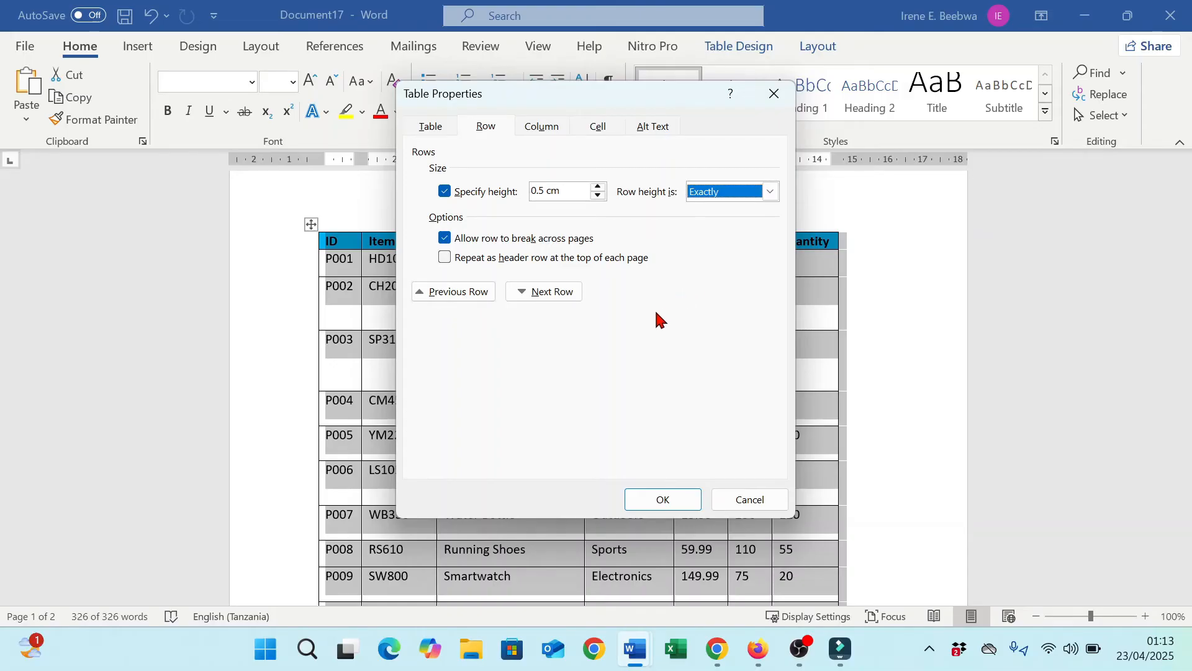
mouse_move(659, 425)
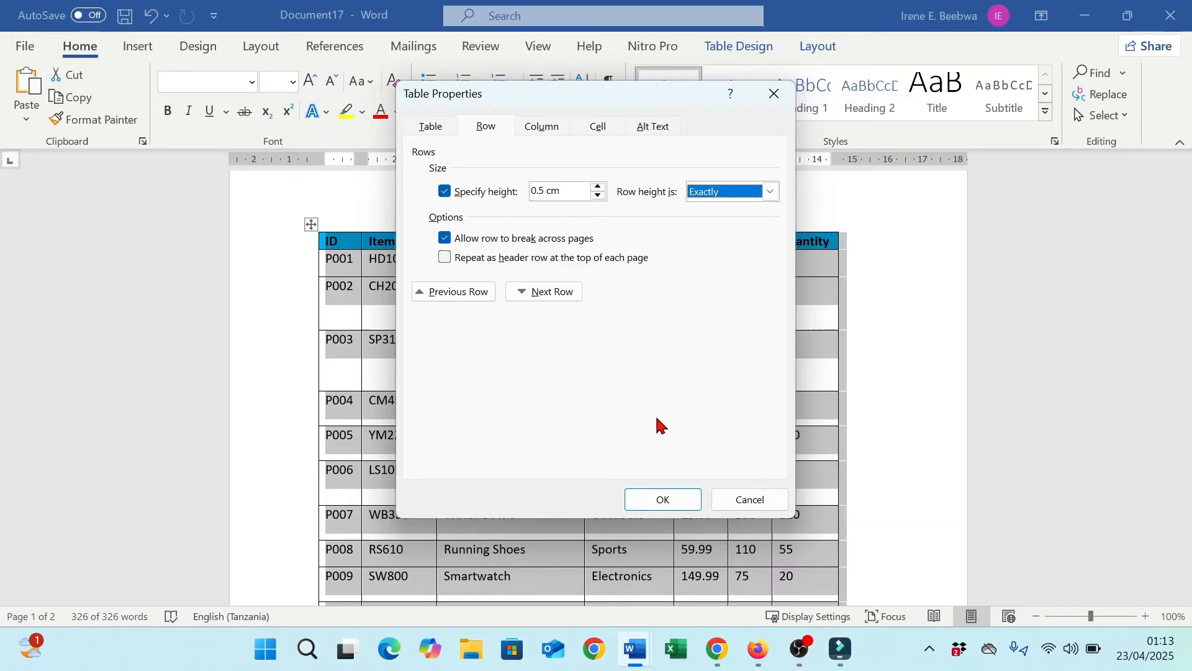
mouse_move(728, 601)
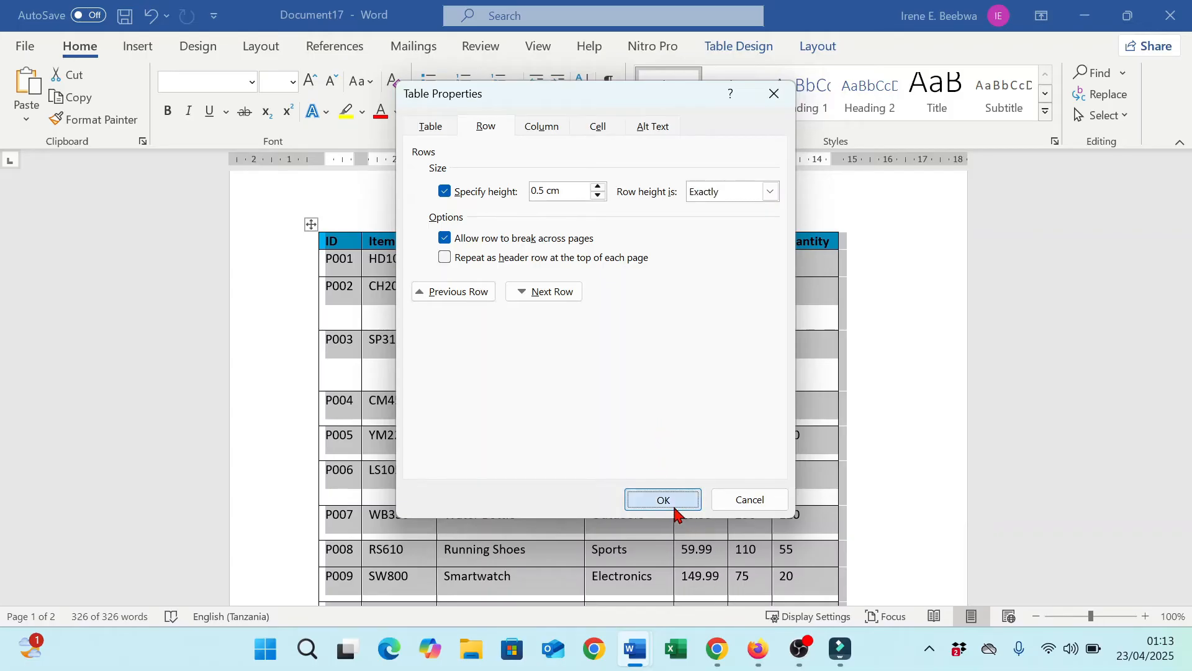
left_click(663, 498)
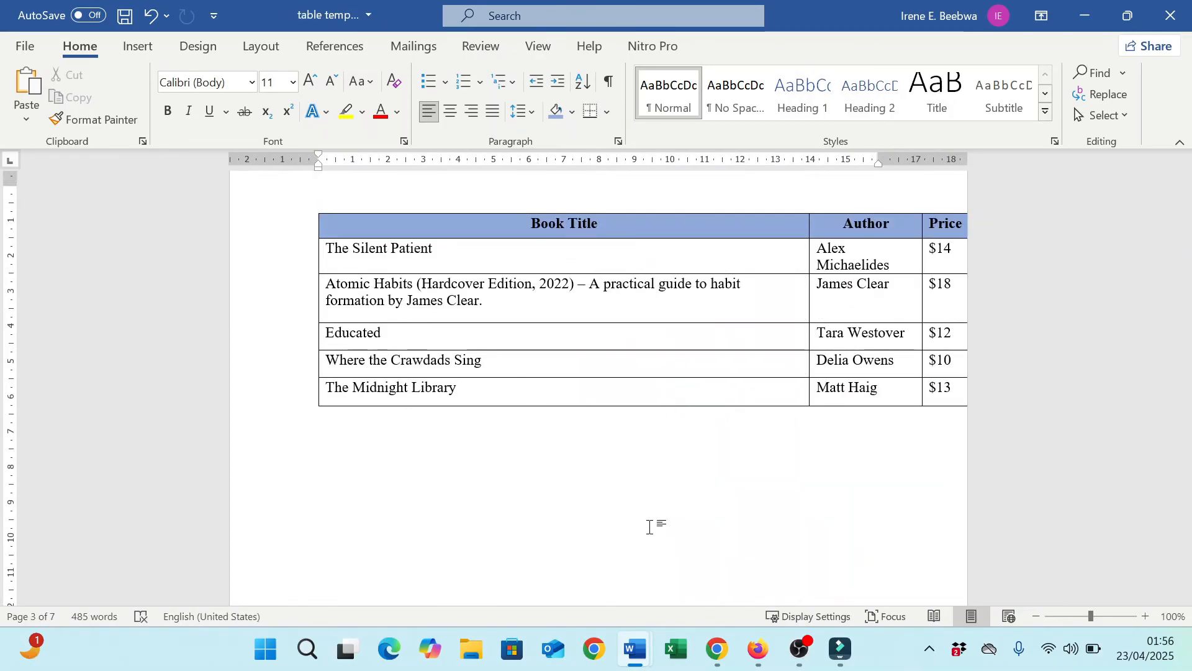
- Place the insertion point inside the Book Title table
left_click(497, 442)
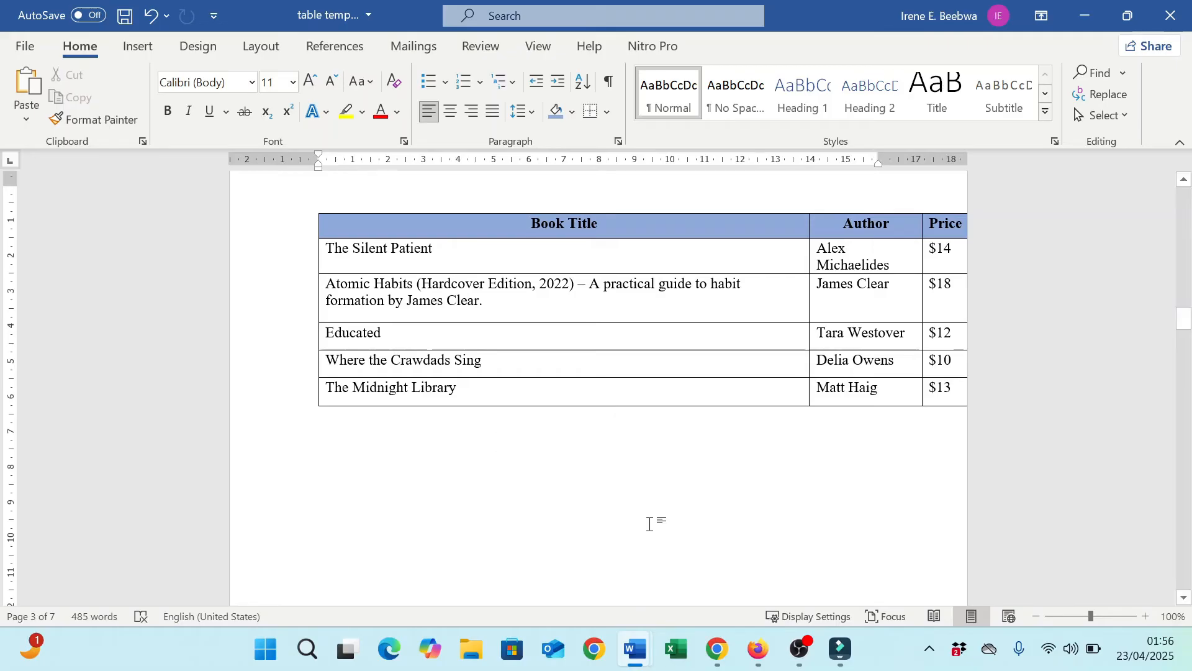
mouse_move(577, 311)
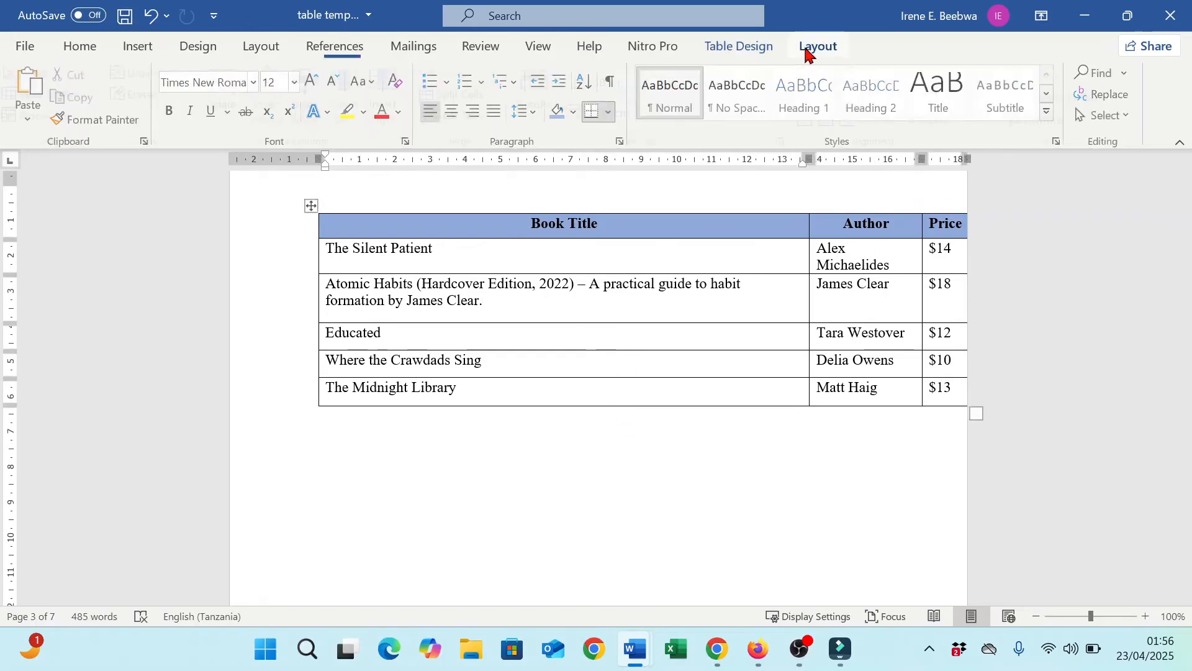
- AutoFit the book title table to the window so the Price column fits the page
left_click(817, 46)
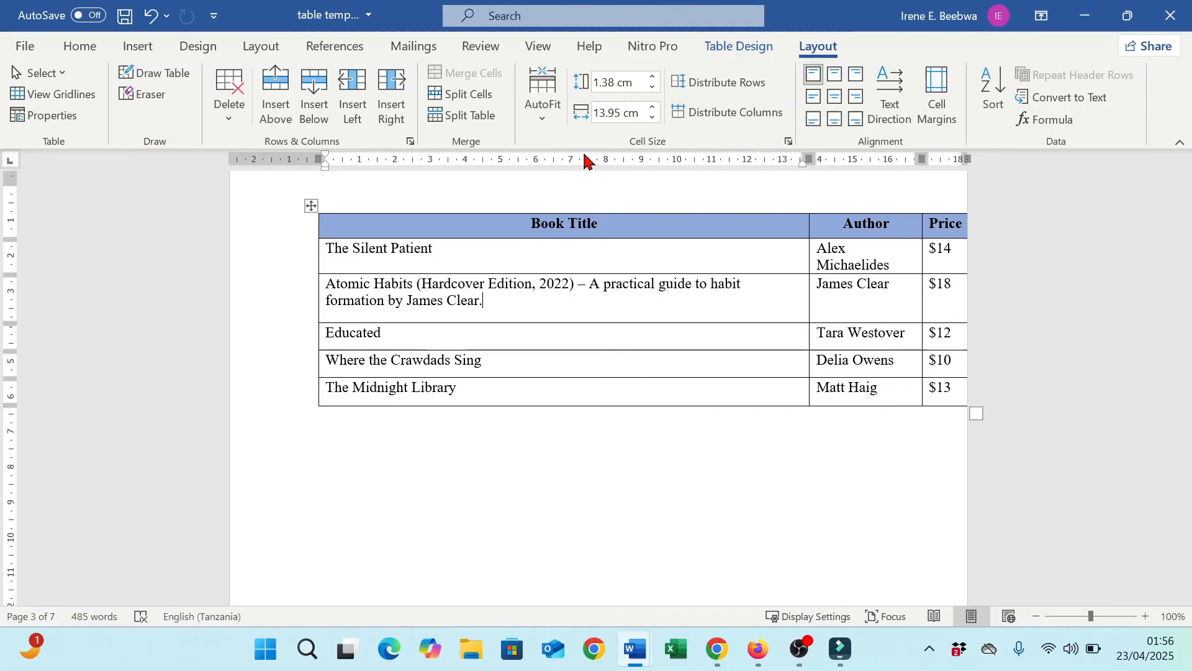
left_click(542, 91)
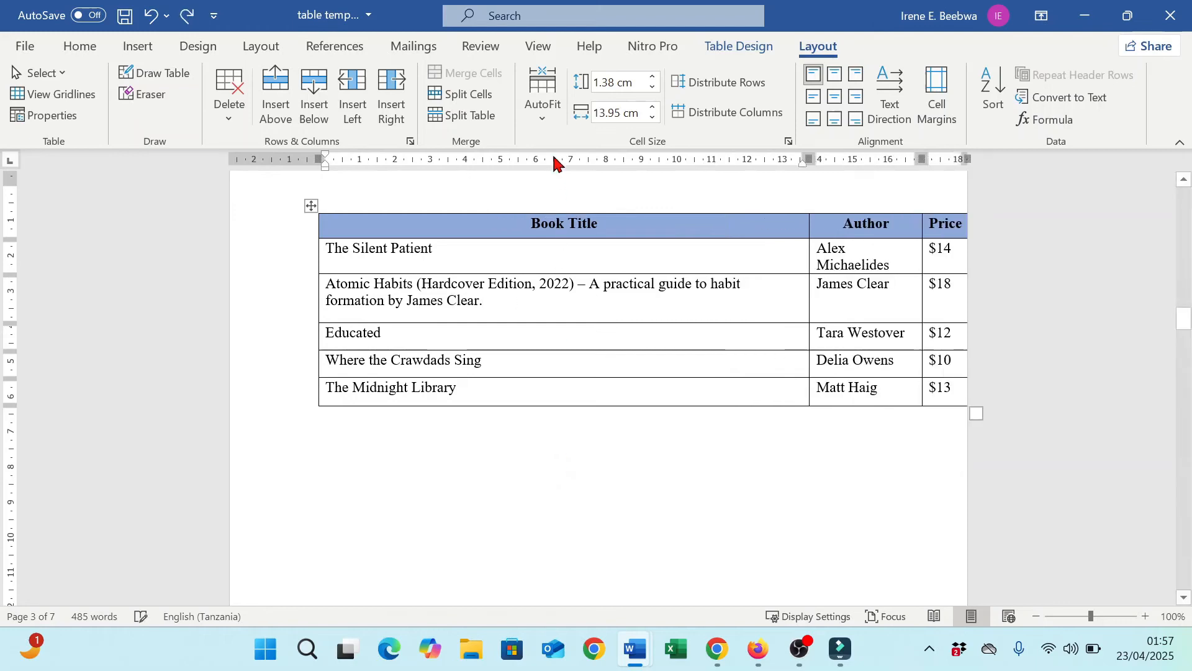
left_click(542, 91)
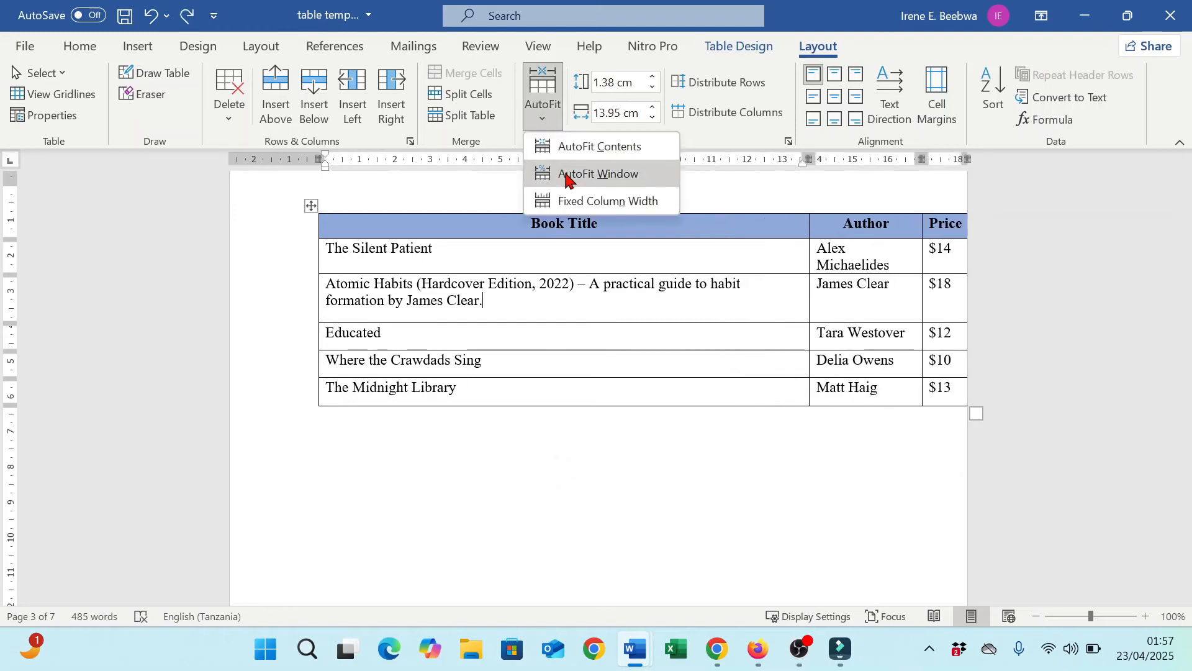
left_click(596, 173)
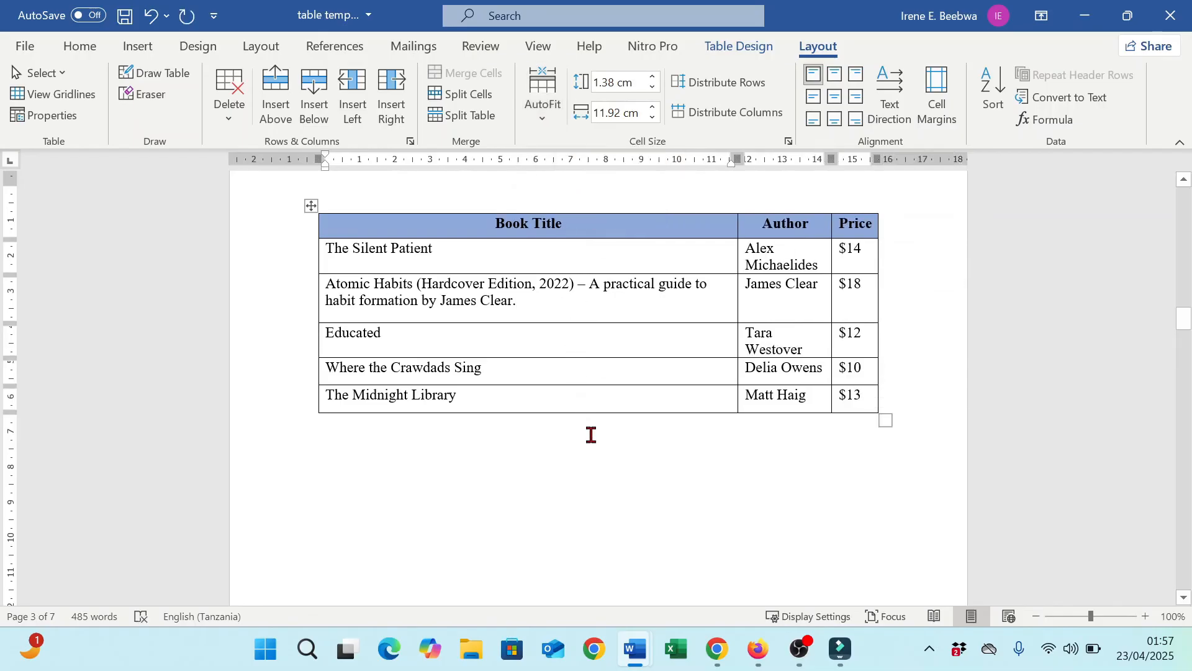
mouse_move(598, 465)
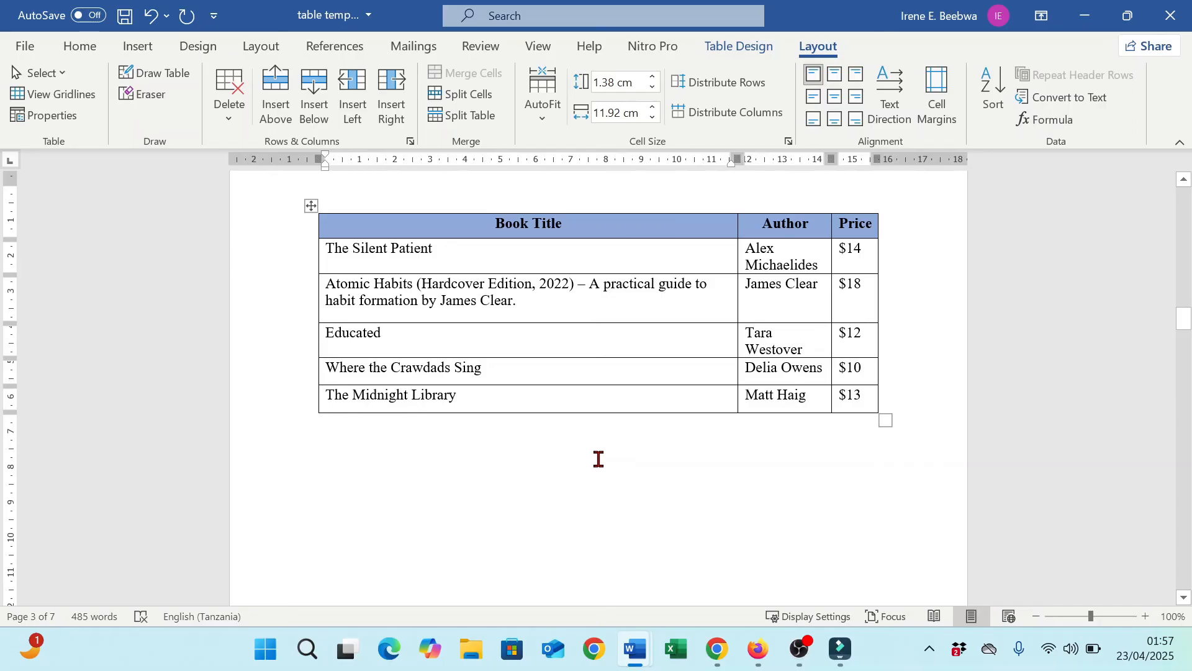
left_click(542, 92)
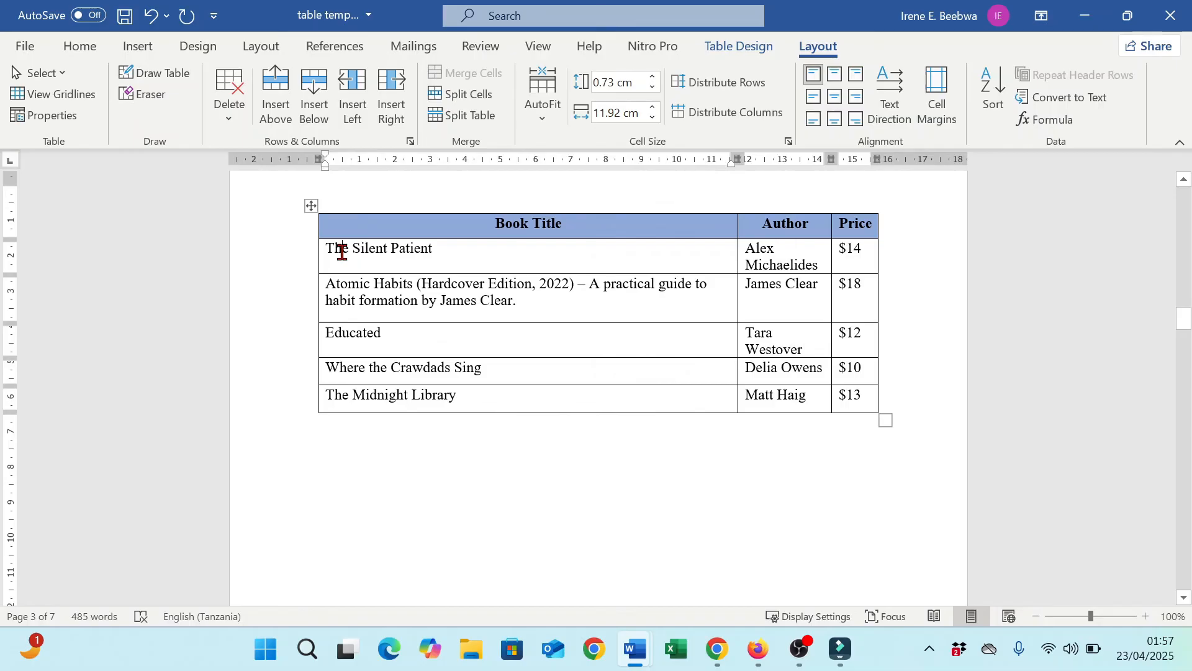
mouse_move(313, 209)
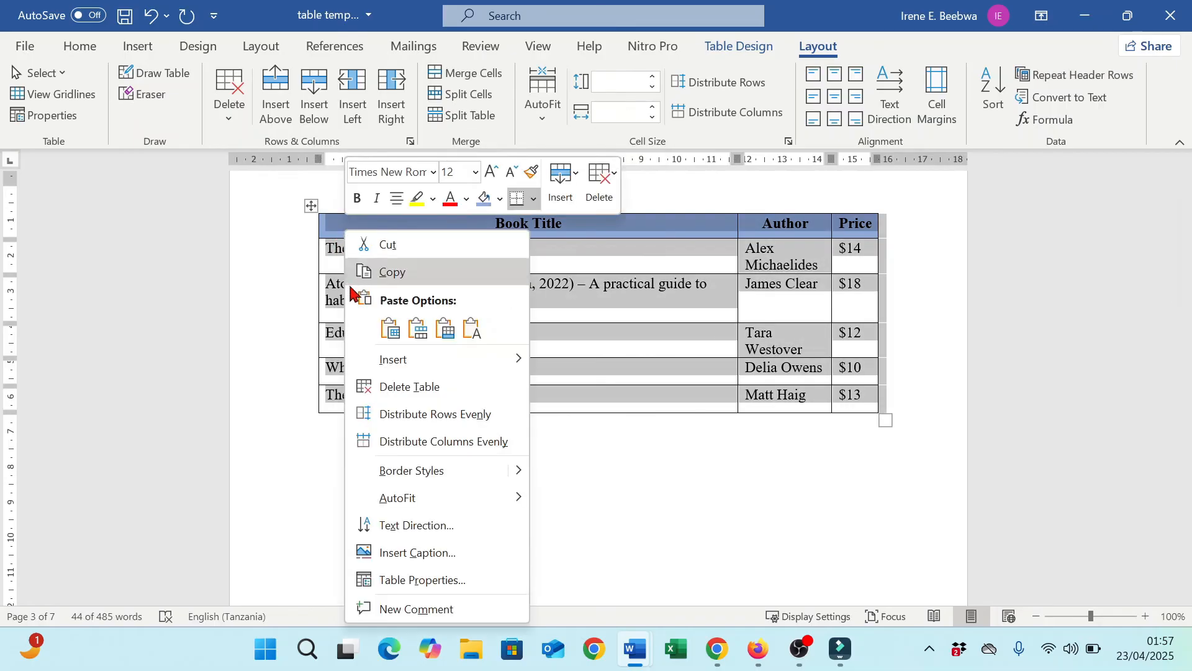
mouse_move(396, 498)
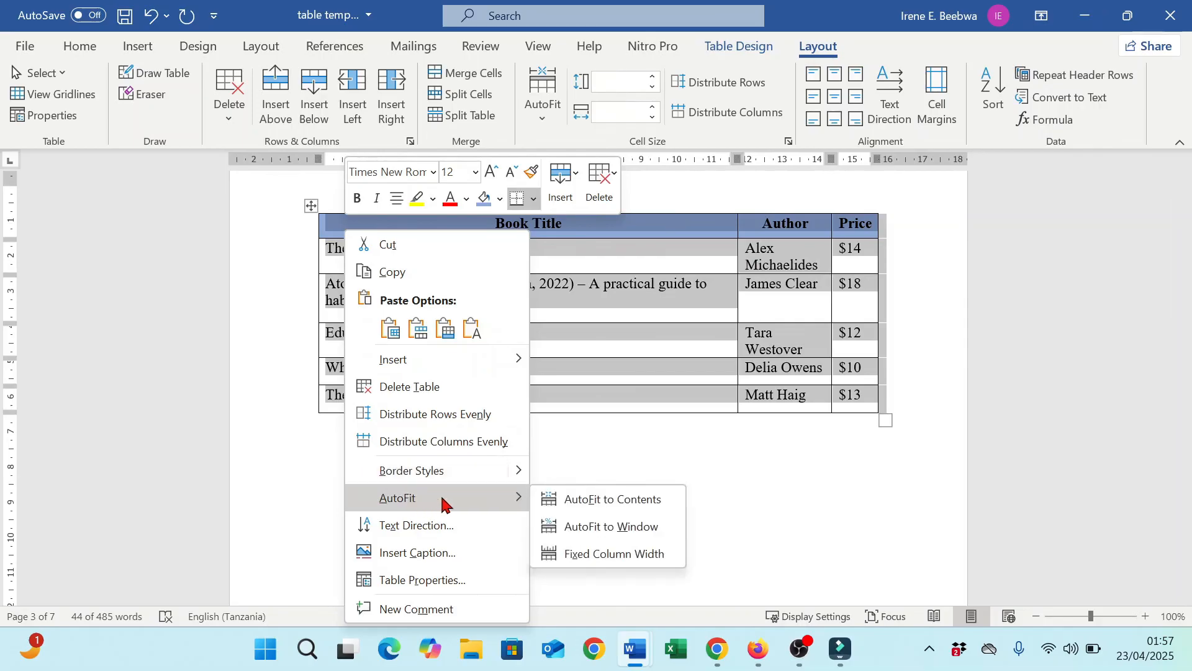
mouse_move(611, 525)
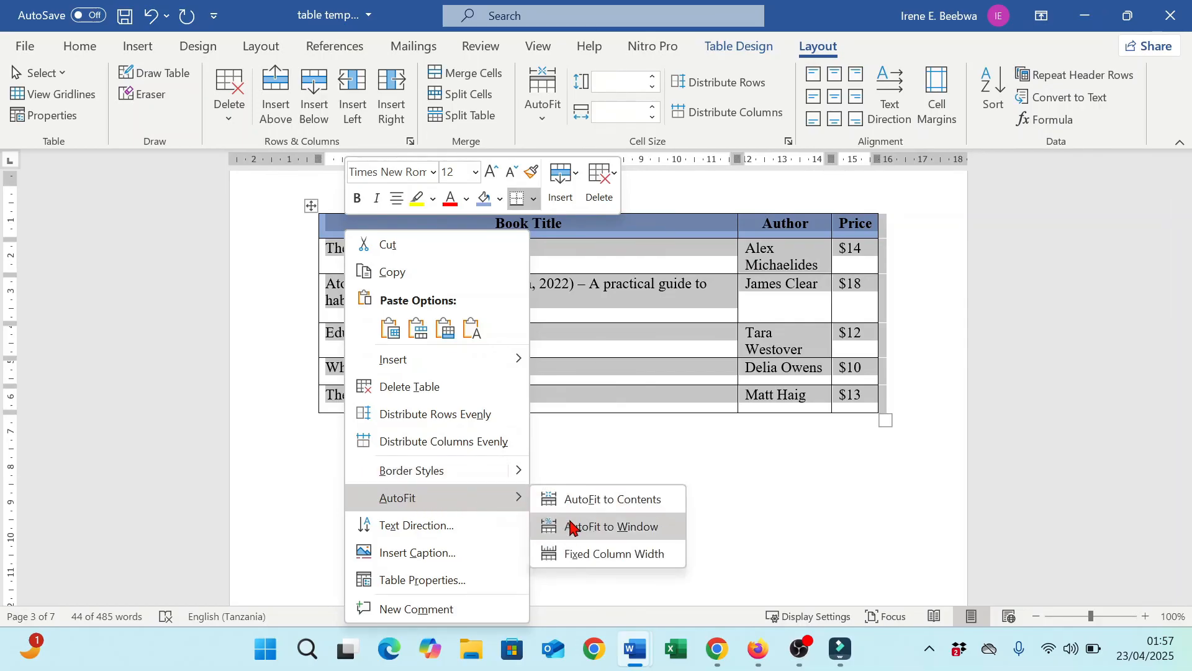
mouse_move(779, 492)
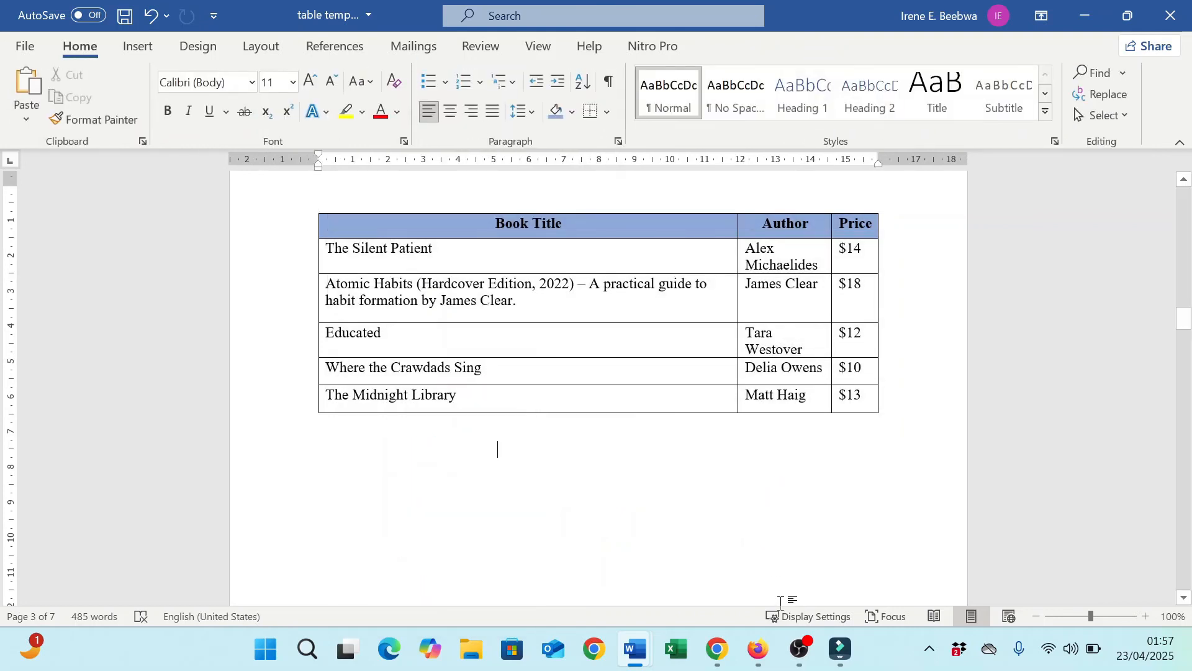
mouse_move(796, 648)
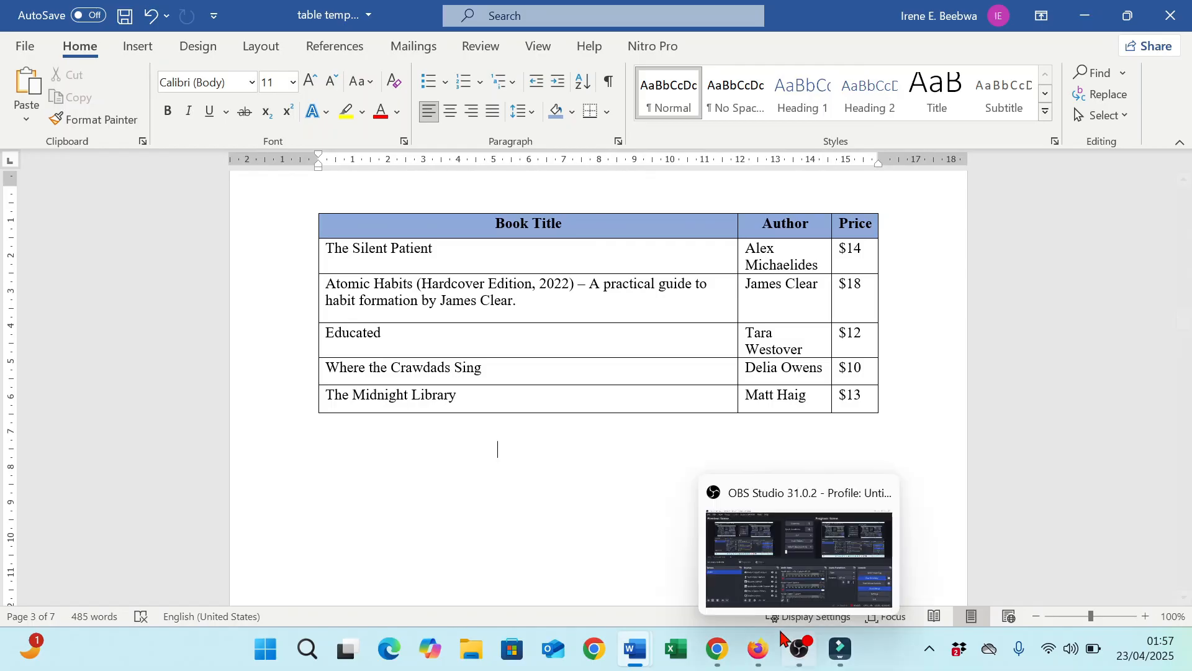